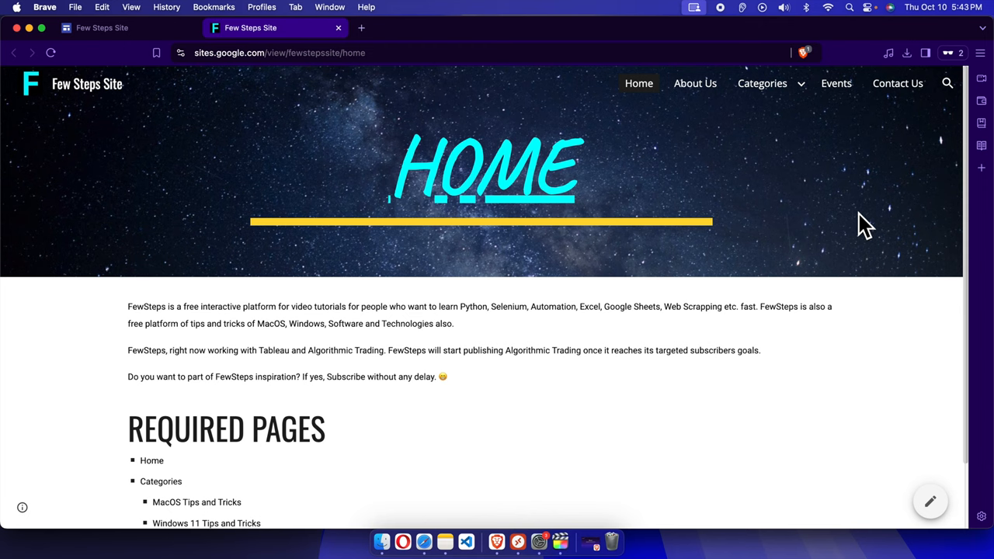
mouse_move(634, 195)
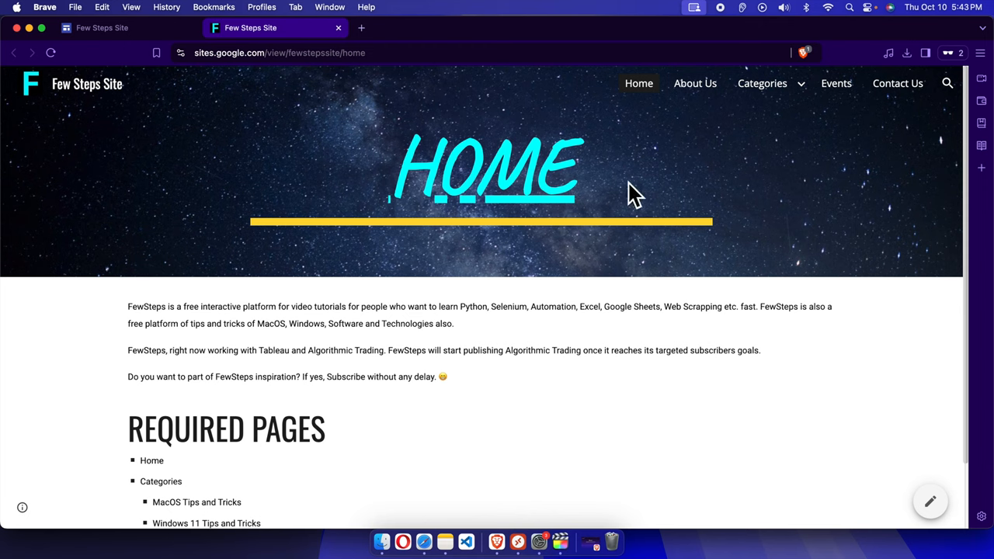
mouse_move(807, 143)
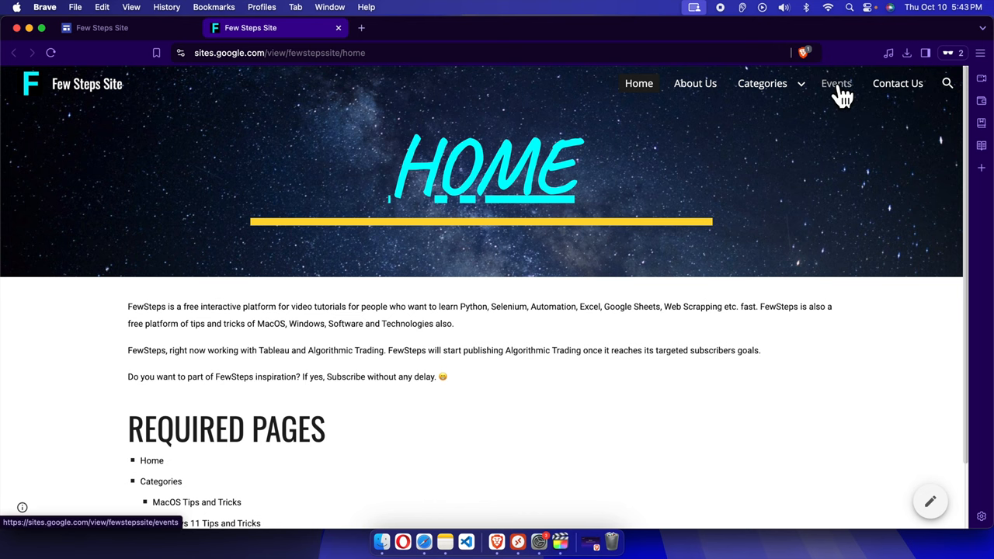
Step: View the Coming Events page on the published site via the Events navigation link
left_click(835, 84)
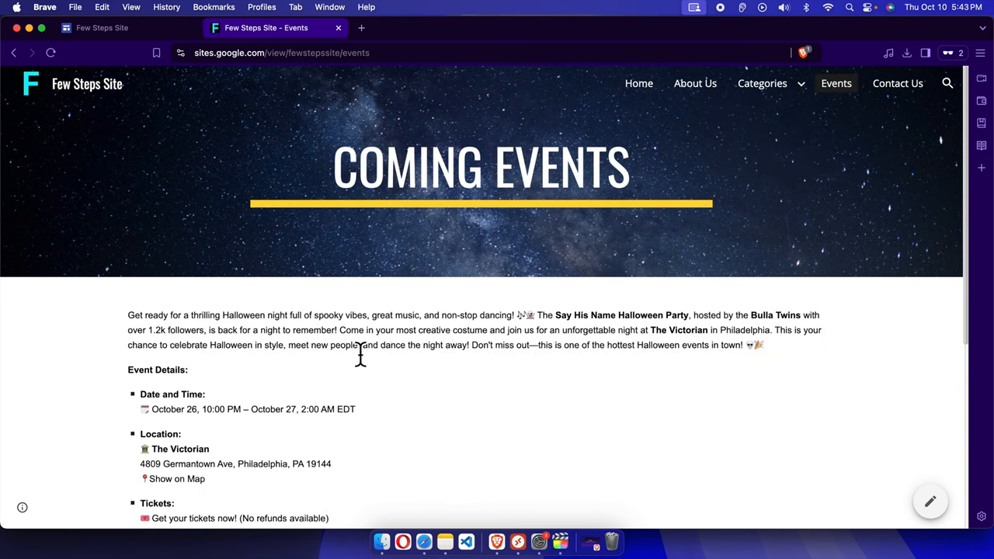
mouse_move(195, 103)
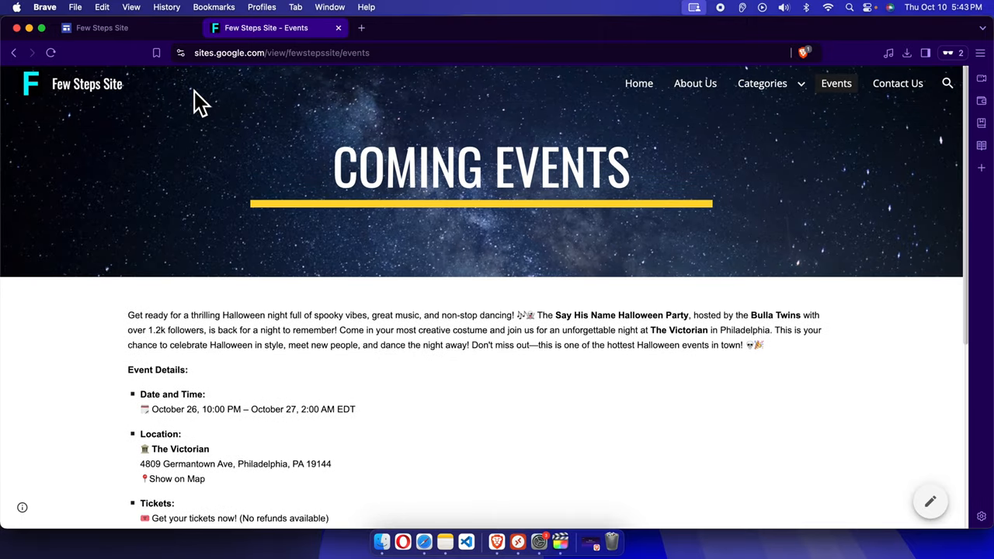
mouse_move(835, 84)
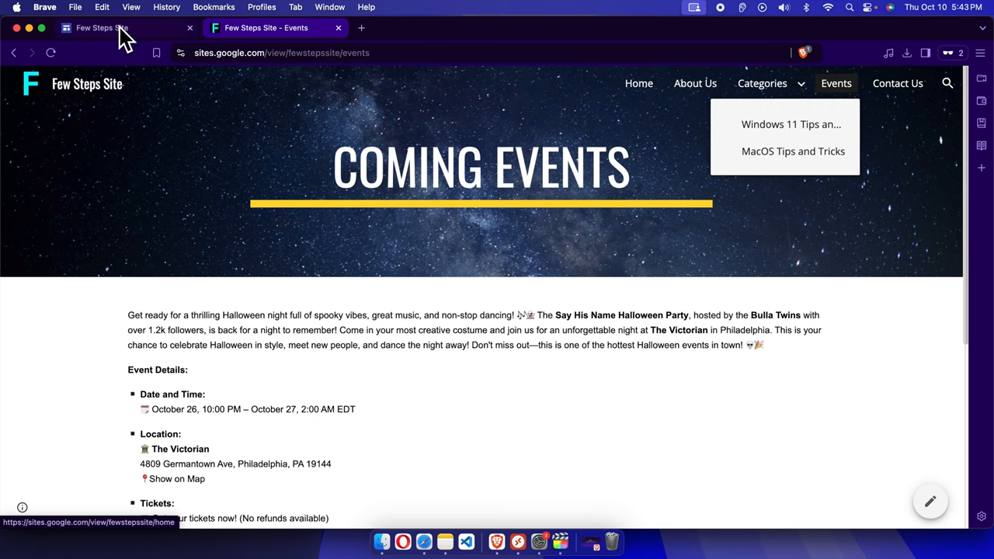
Step: Return to the site editor and browse the Insert and Themes panels
left_click(112, 28)
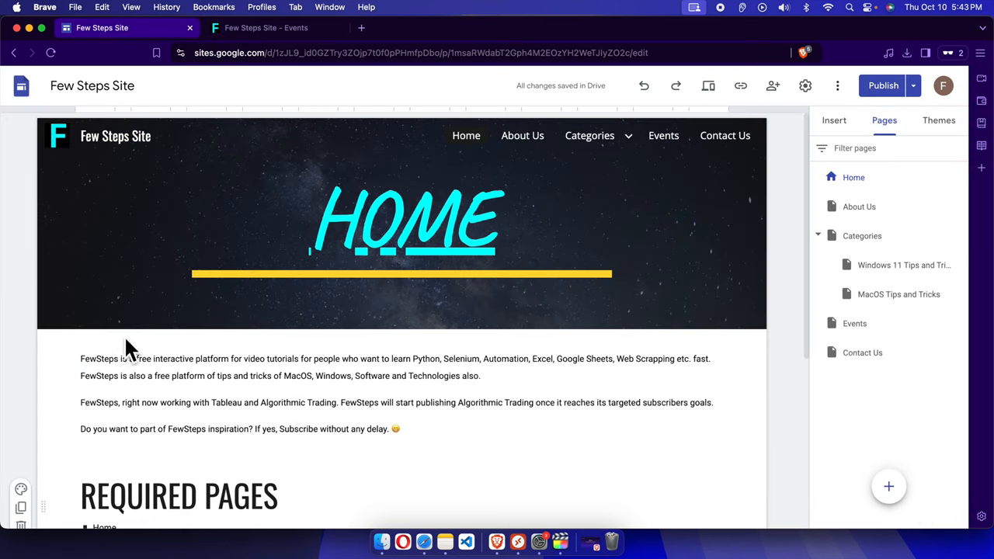
left_click(401, 225)
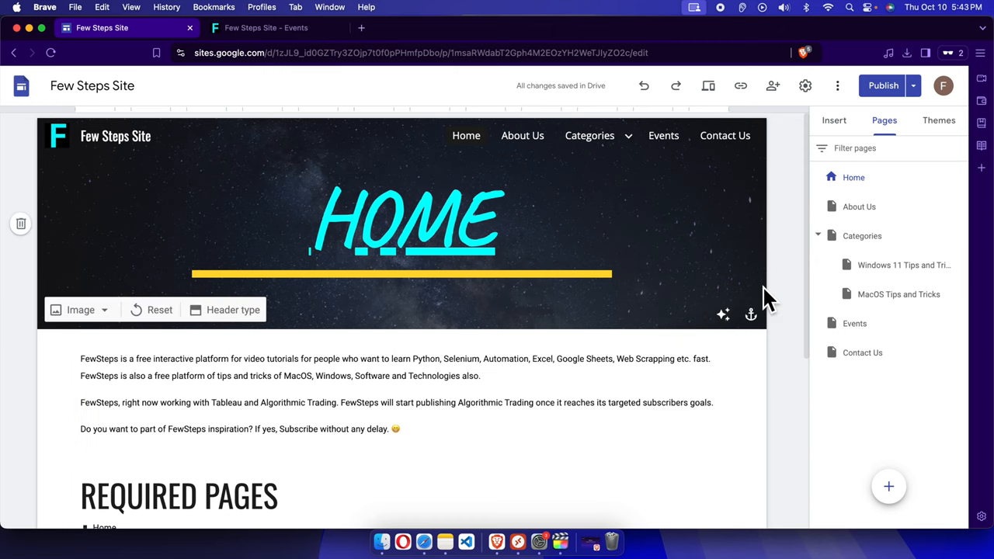
mouse_move(786, 278)
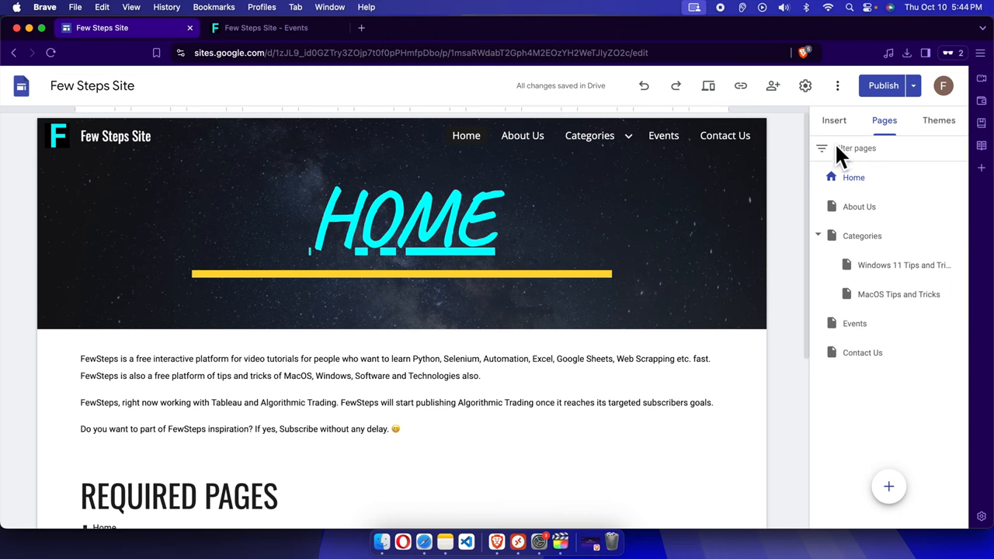
left_click(832, 121)
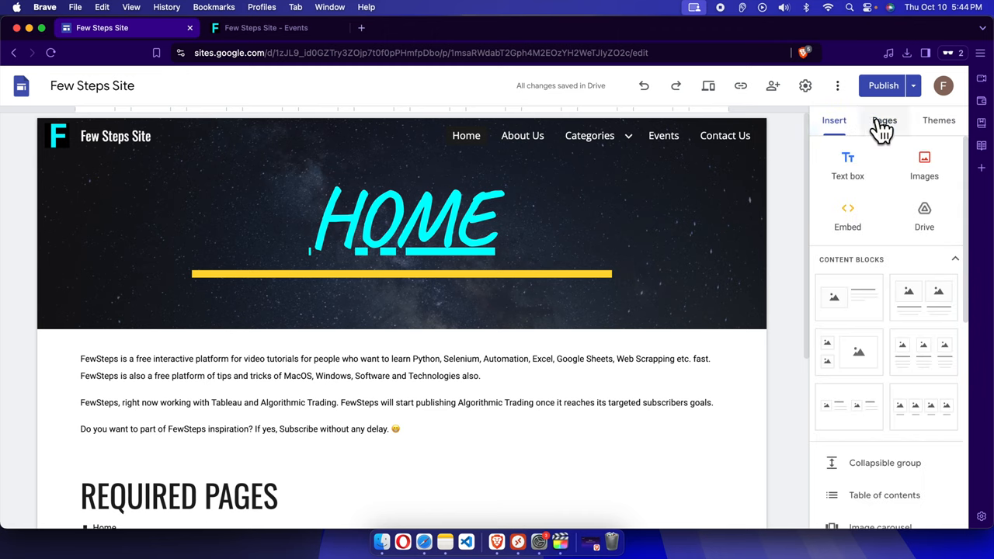
left_click(937, 121)
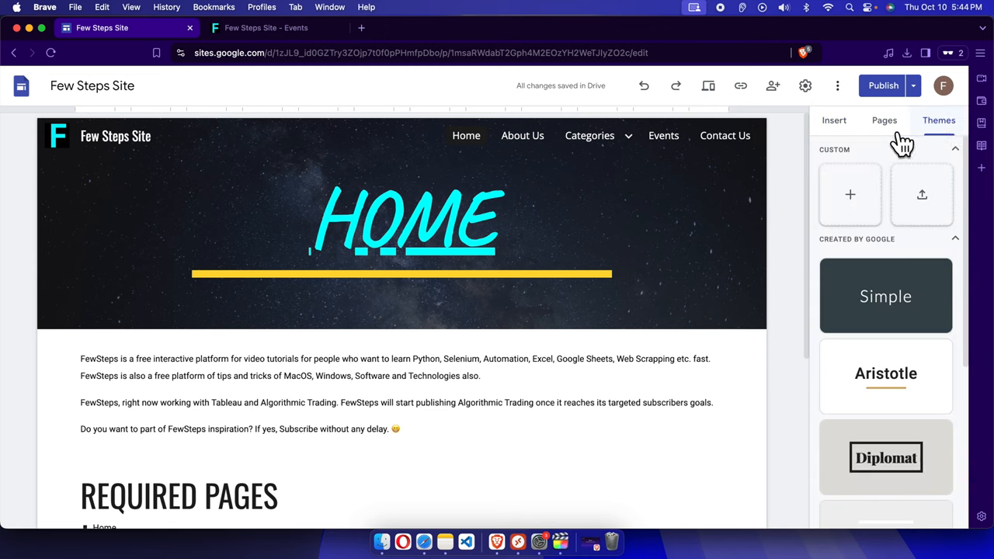
left_click(634, 358)
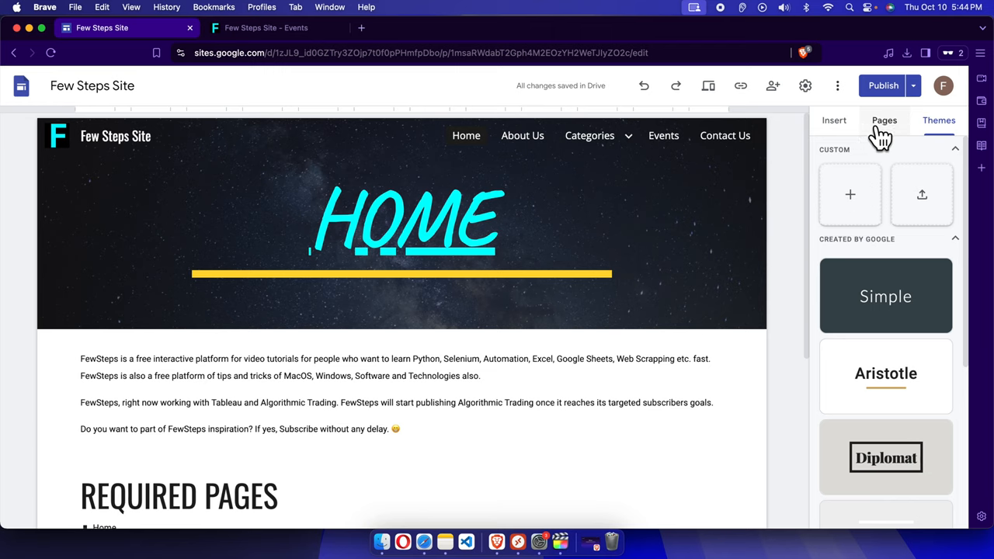
Step: Show the Pages panel listing the site's pages, including Events
left_click(883, 122)
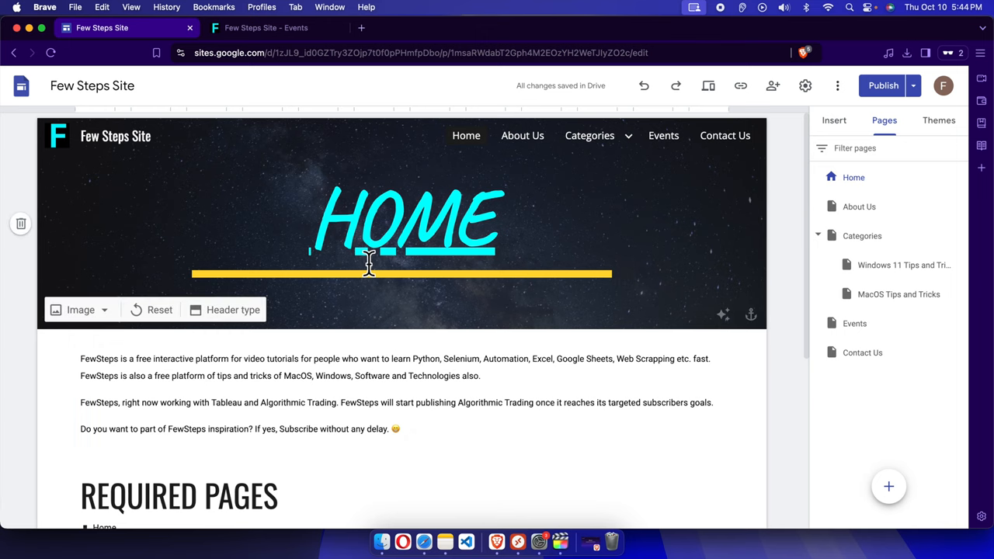
left_click(264, 28)
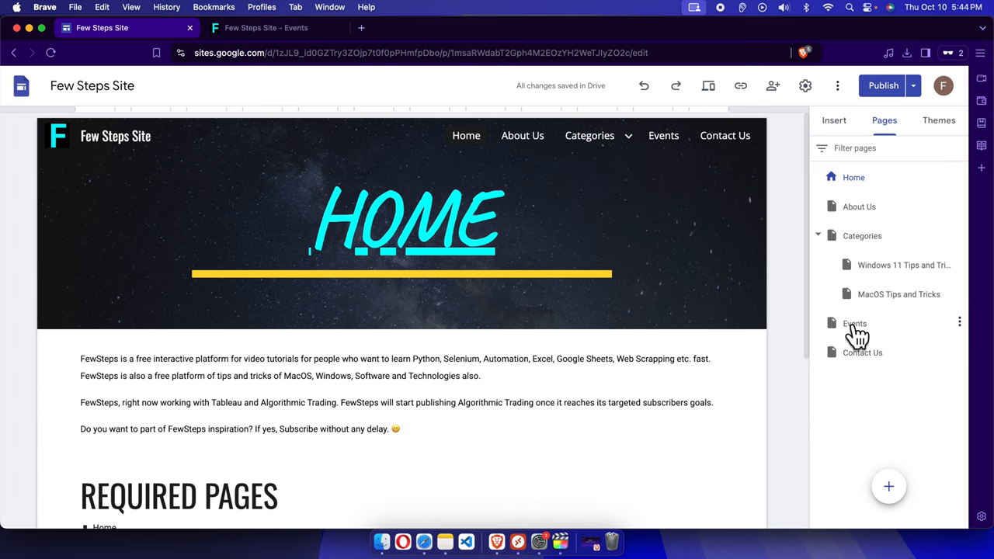
Step: Set the Events page to Hide from navigation via its page options menu
left_click(854, 324)
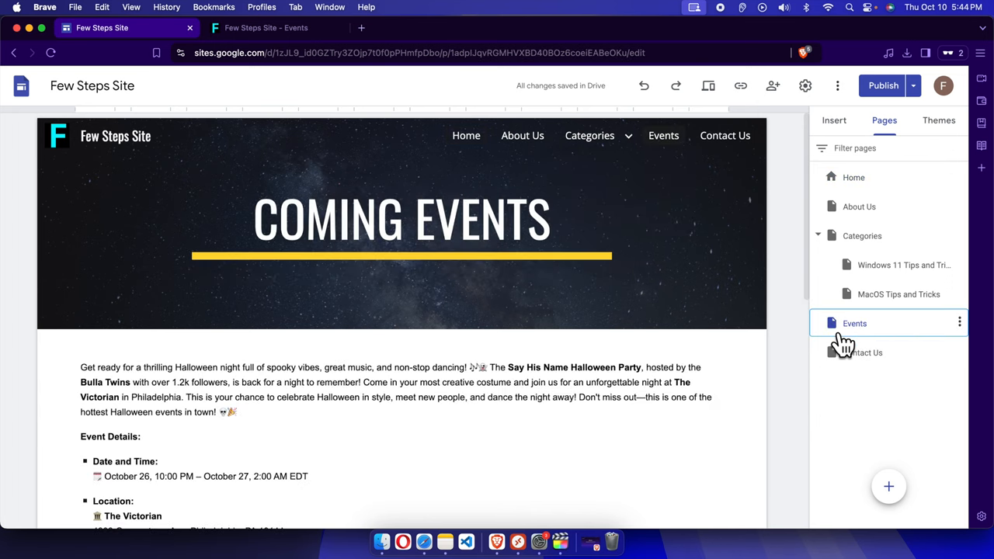
scroll("down", 3)
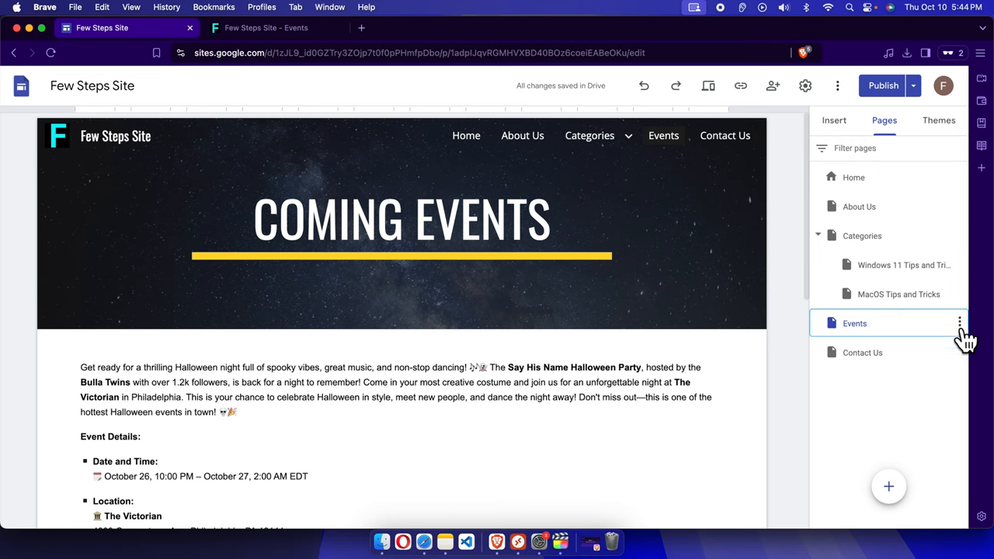
left_click(959, 323)
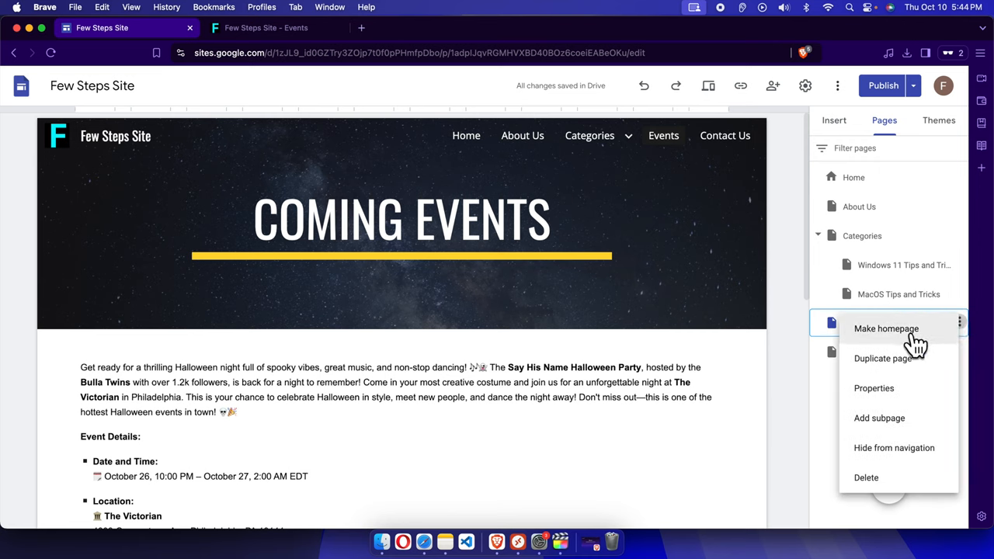
mouse_move(893, 447)
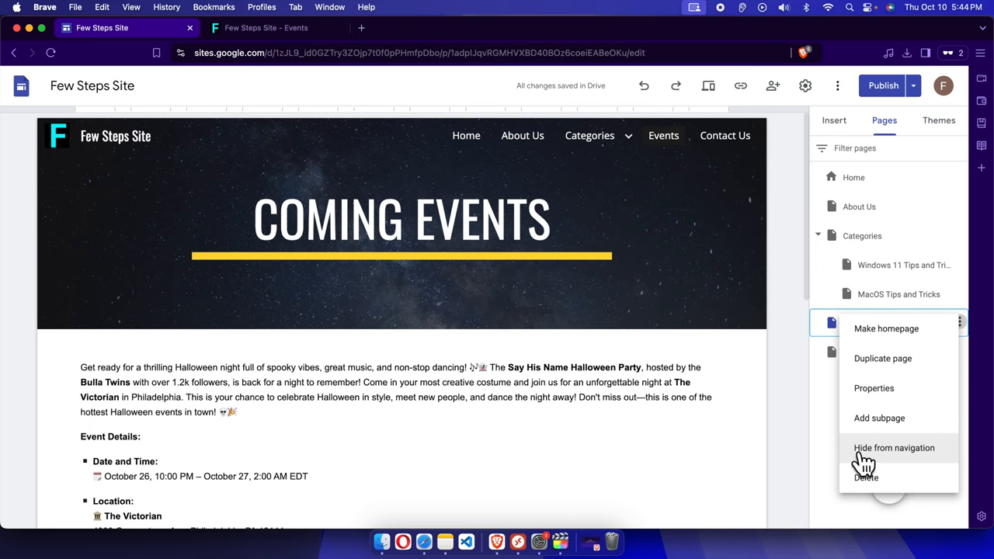
mouse_move(862, 474)
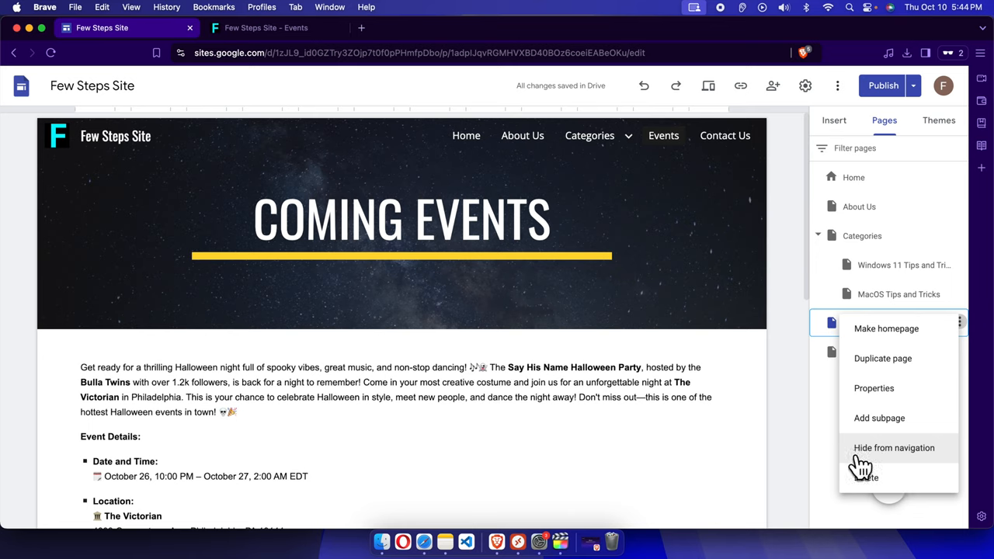
left_click(894, 447)
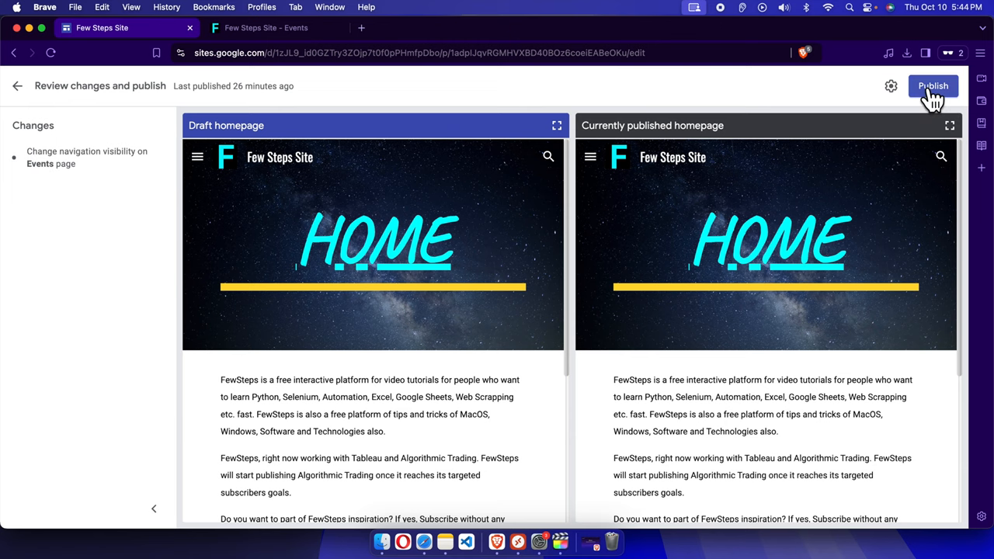
Step: Publish the site with the Events navigation-visibility change reviewed
left_click(931, 87)
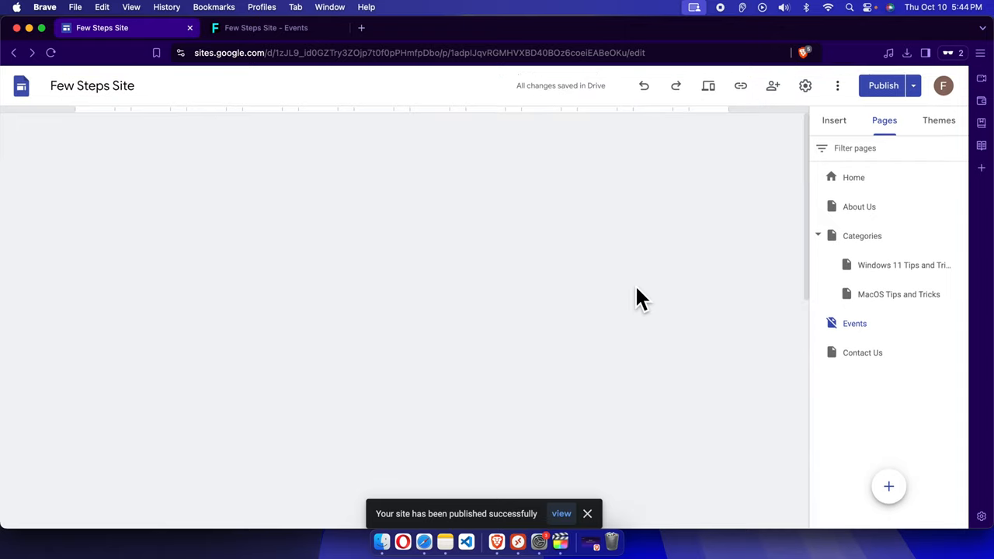
left_click(854, 323)
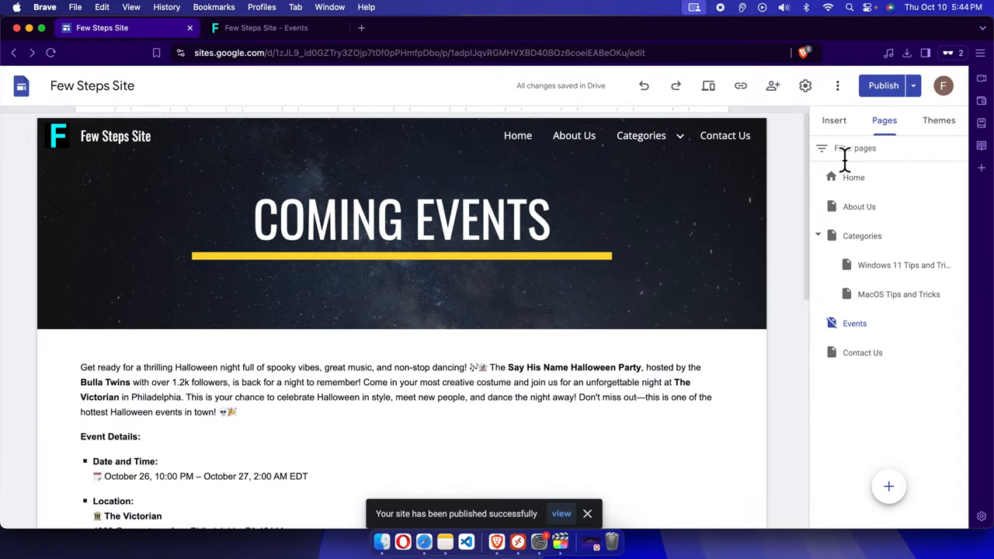
mouse_move(915, 86)
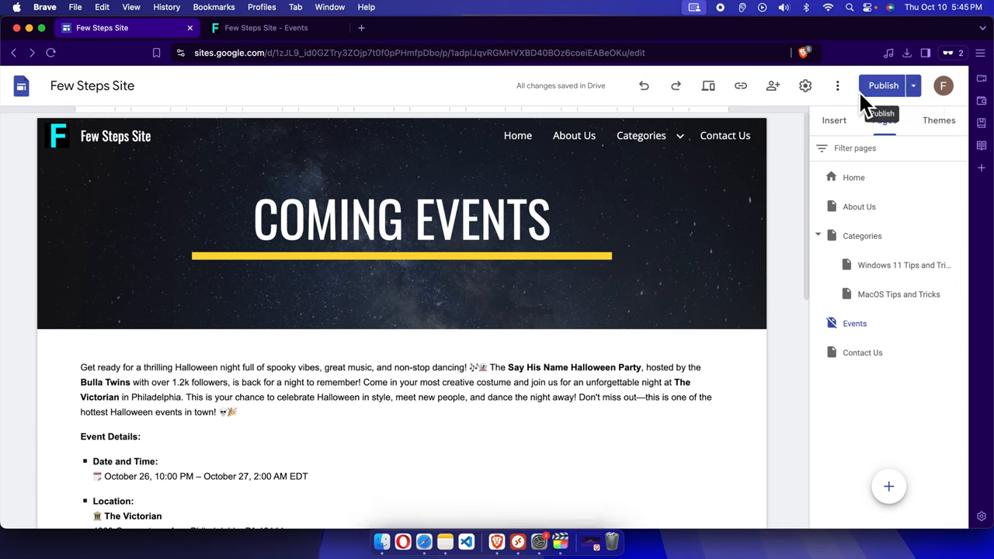
Step: Show the Publish dropdown's publishing options, including View published site
left_click(922, 85)
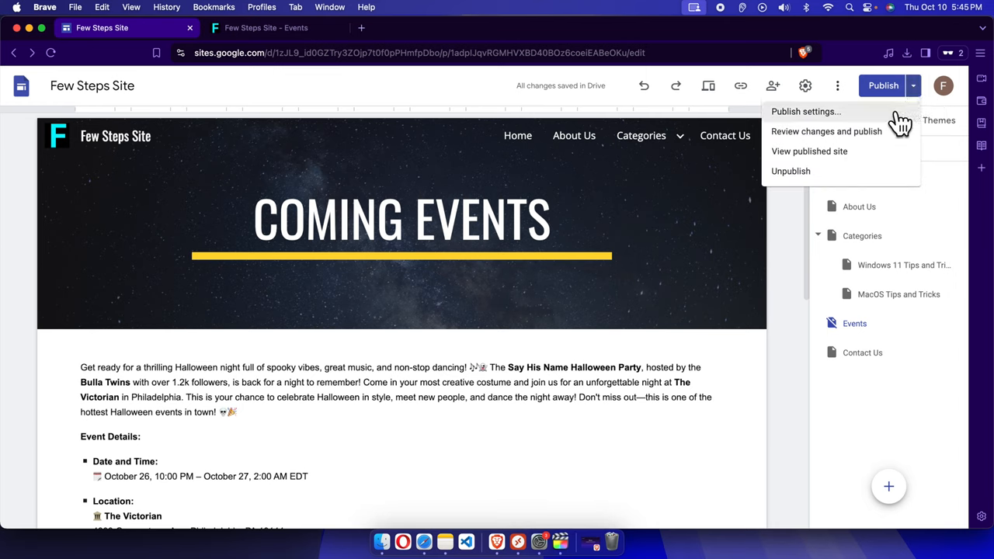
mouse_move(917, 91)
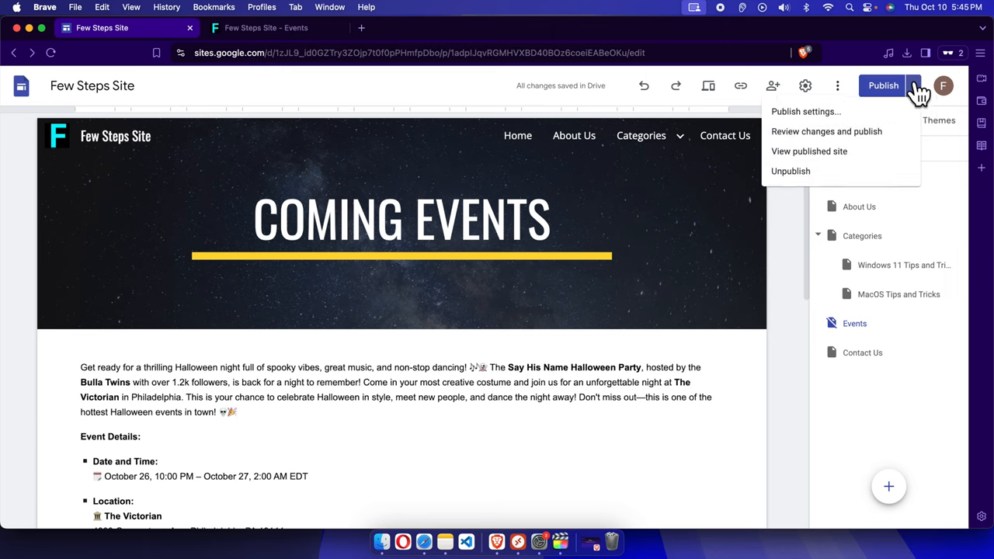
mouse_move(809, 151)
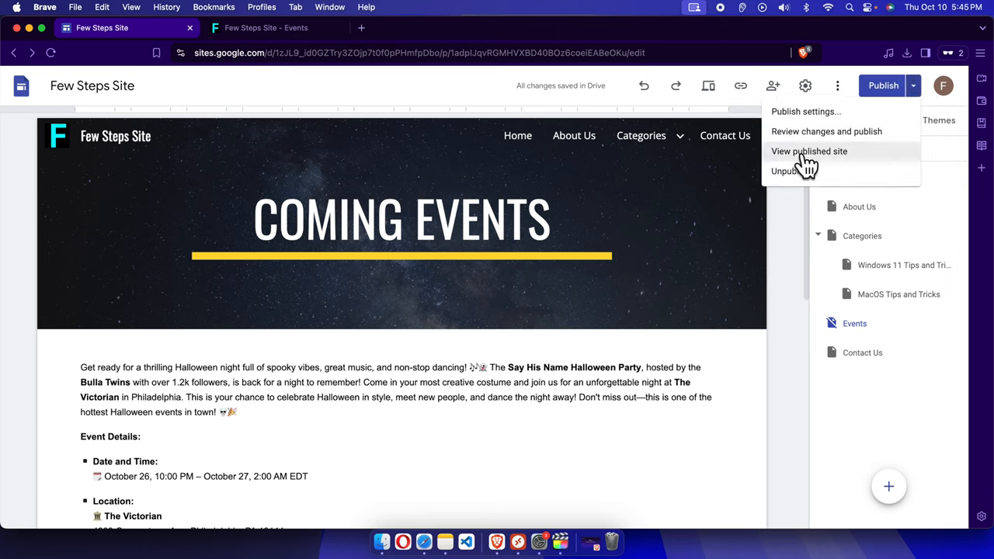
mouse_move(852, 163)
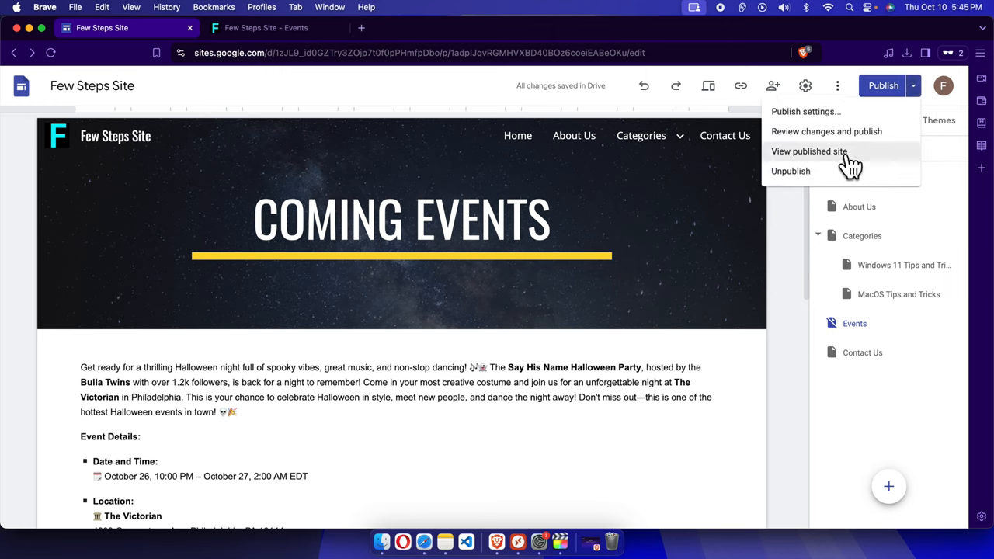
mouse_move(793, 160)
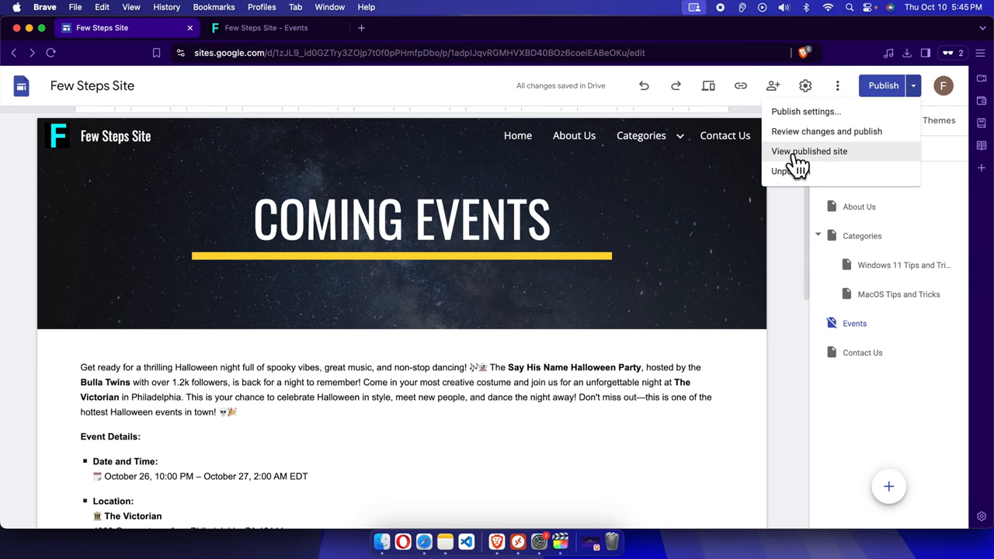
Step: View the live site, confirm Events is gone from navigation, and return to Home
left_click(809, 151)
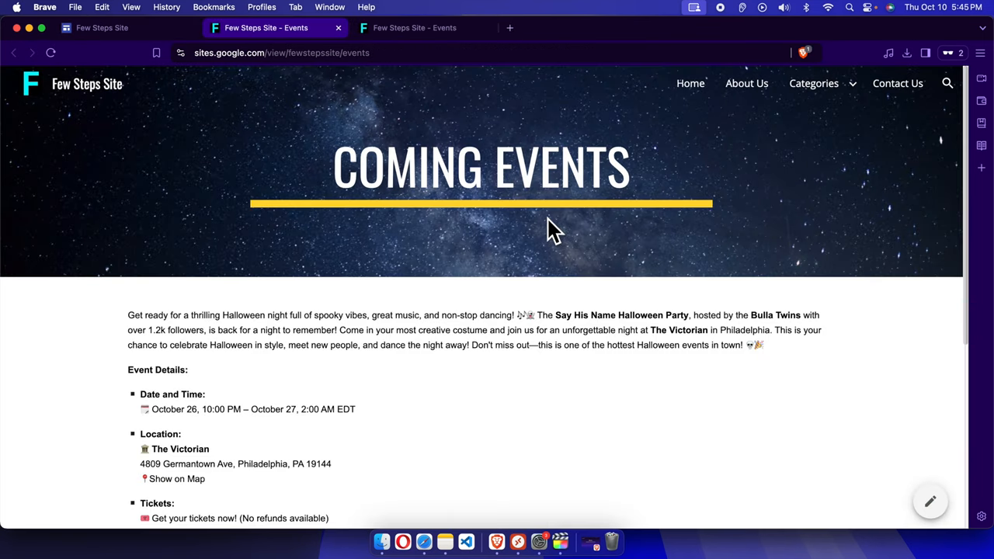
left_click(814, 83)
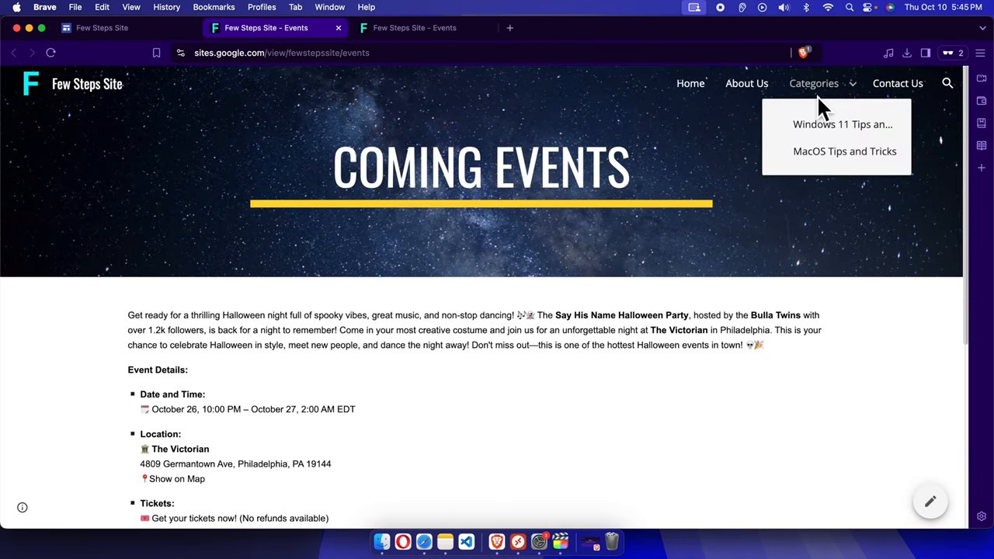
mouse_move(939, 112)
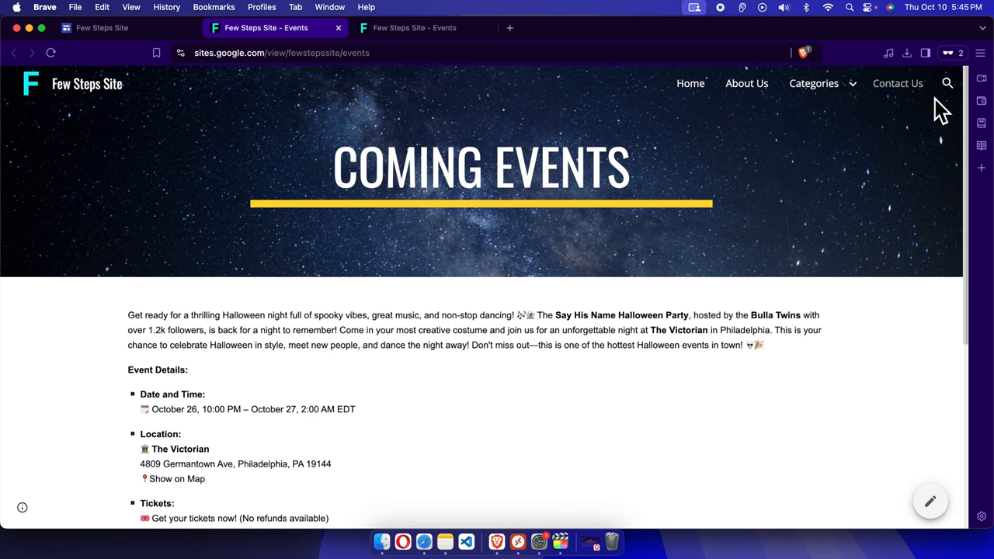
scroll("down", 3)
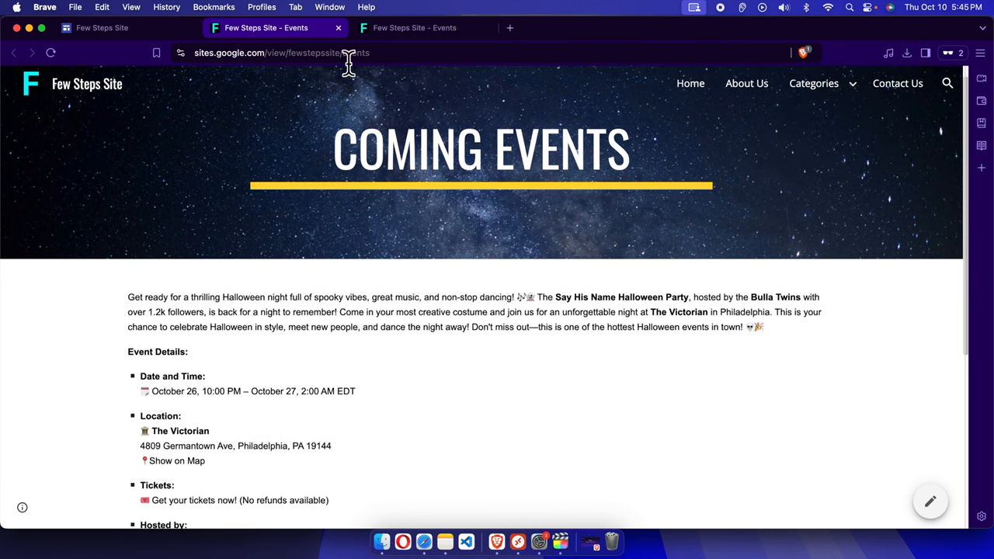
left_click(689, 84)
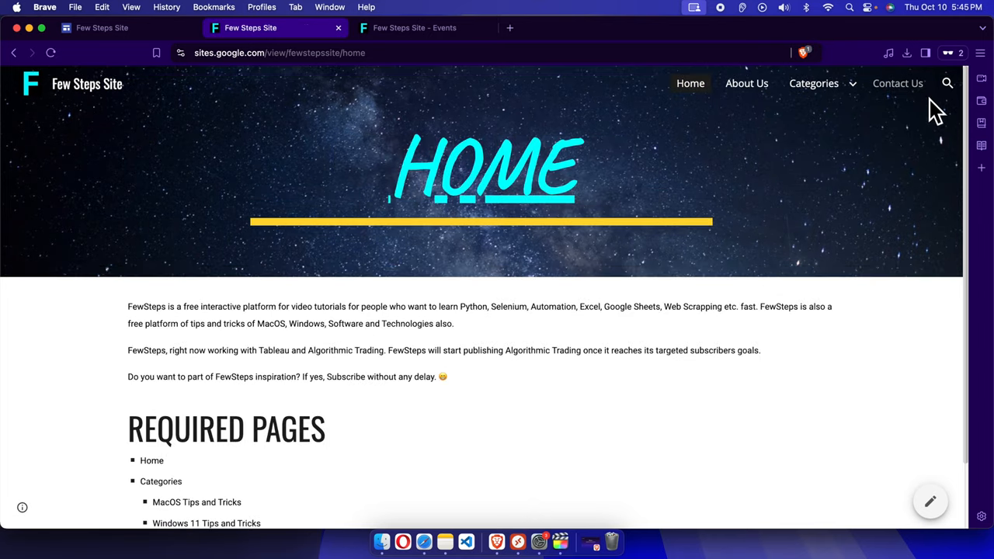
mouse_move(823, 312)
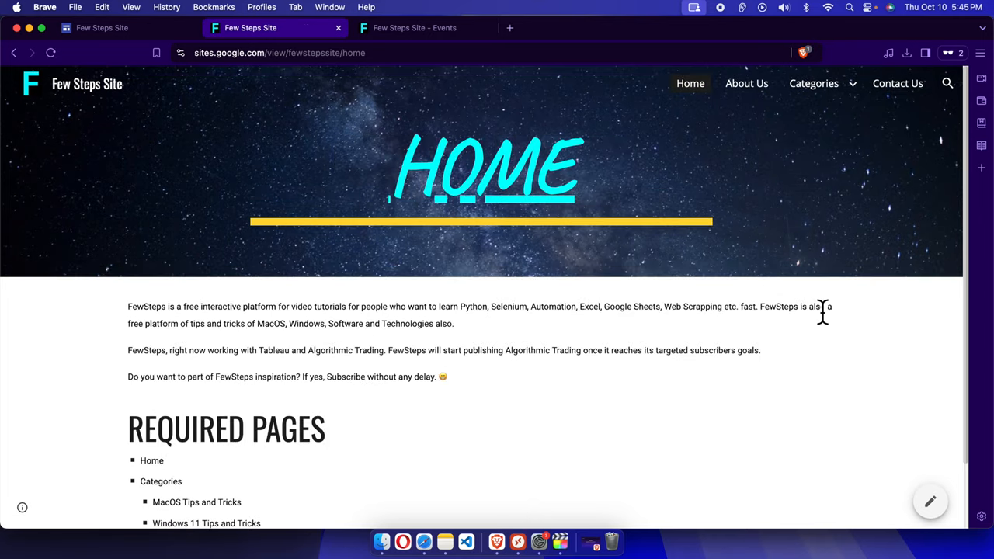